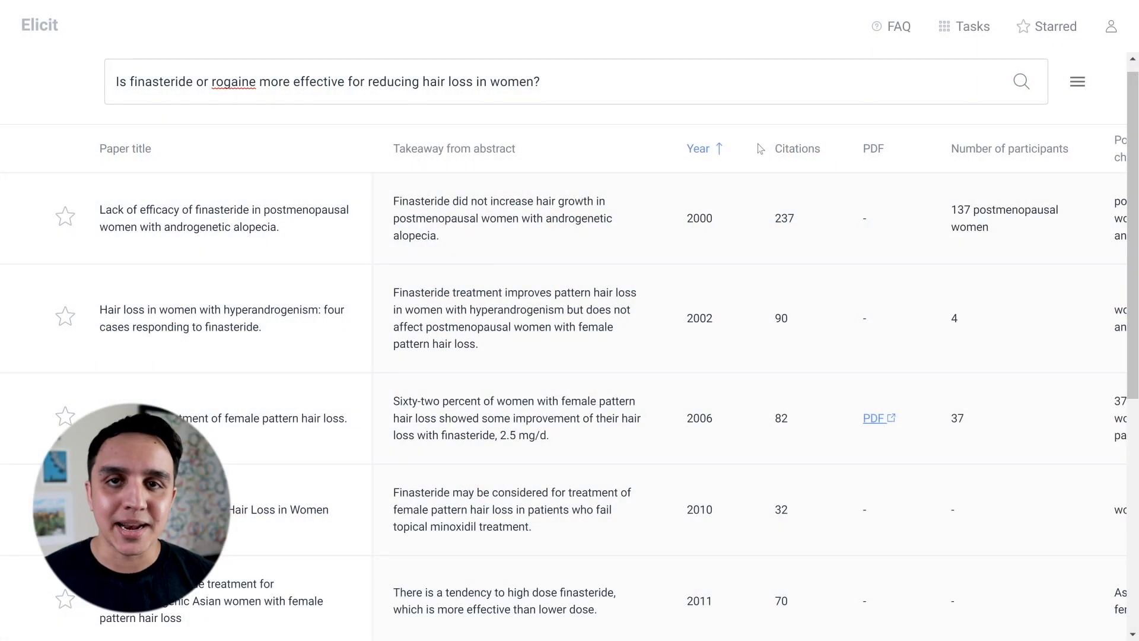
- Sort the finasteride-versus-rogaine results by number of participants
{"action": "left_click", "coordinate": [1009, 148]}
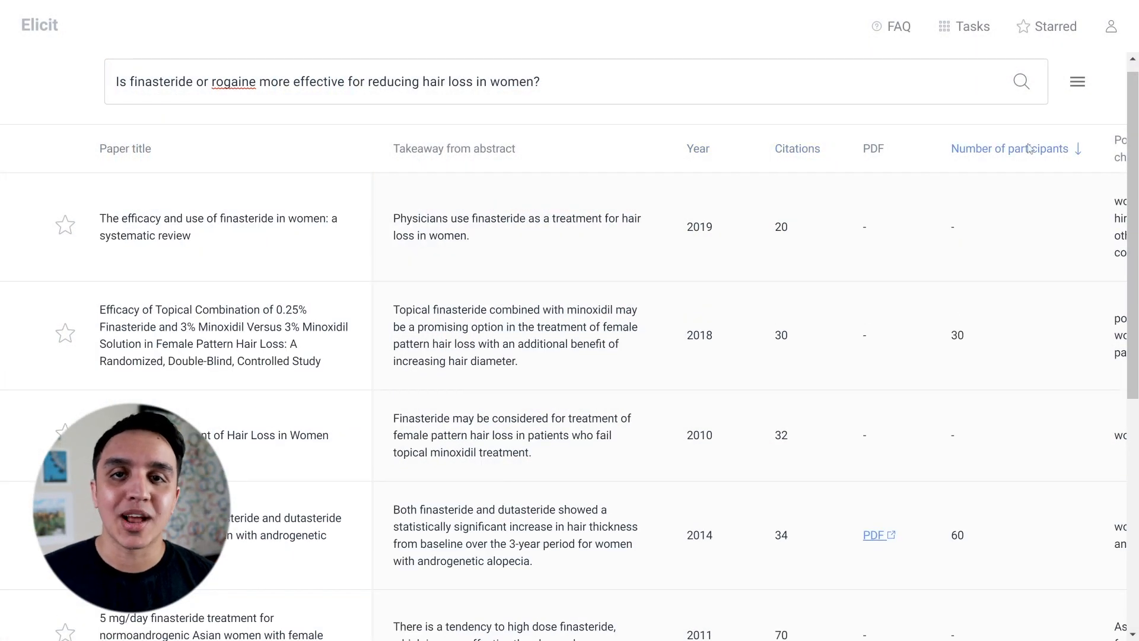
{"action": "left_click", "coordinate": [1009, 148]}
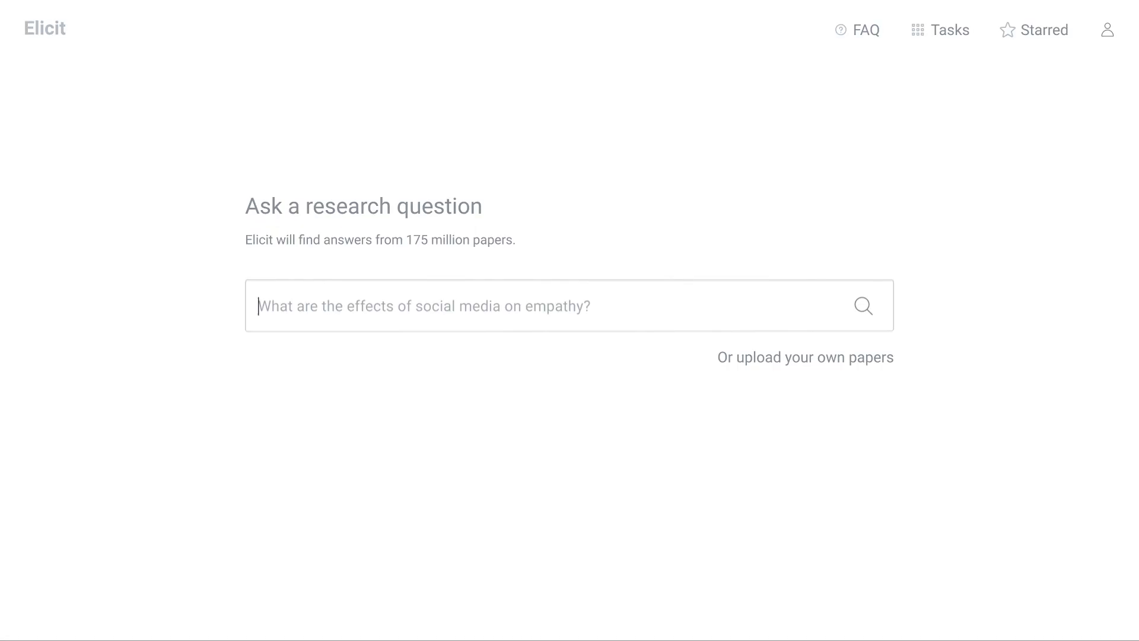
- Ask 'Is finasteride or rogaine better at reducing hair loss in women?' as the research question
{"action": "type", "text": "Is finasteride or rogaine more effective for reducing hair loss in women?"}
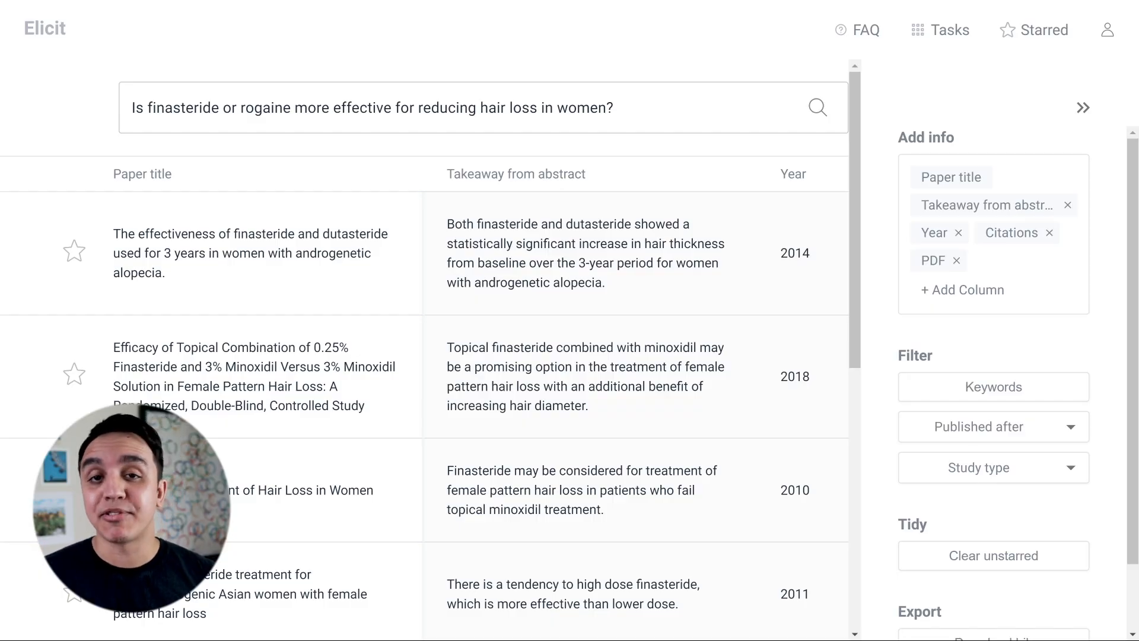
{"action": "mouse_move", "coordinate": [469, 423]}
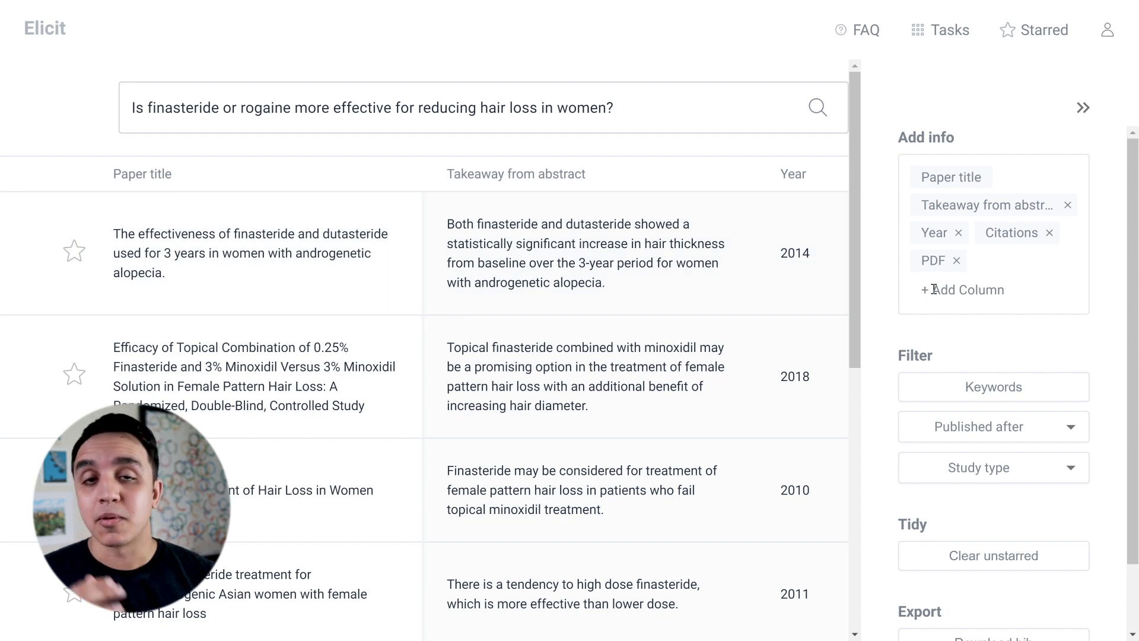
{"action": "left_click", "coordinate": [962, 289]}
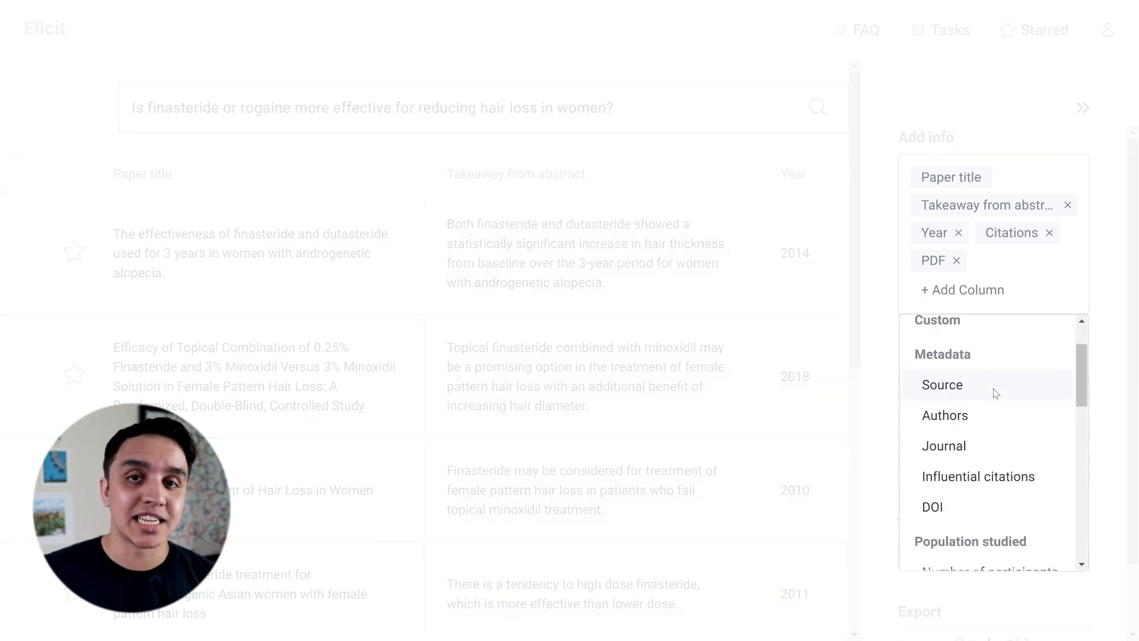
{"action": "scroll", "scroll_direction": "down", "scroll_amount": 3}
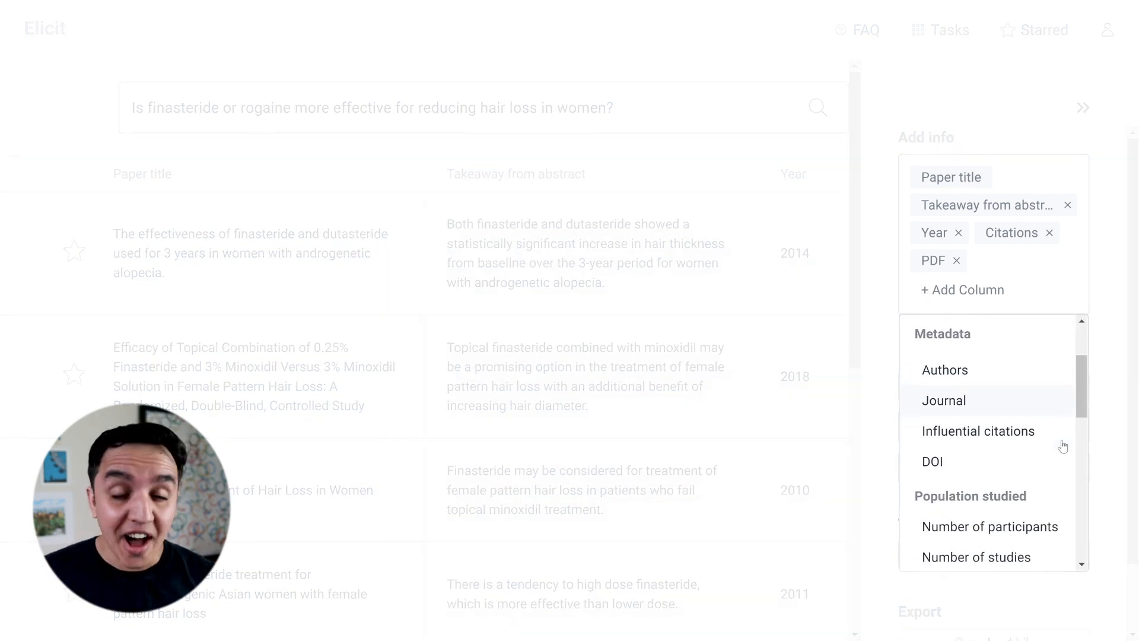
{"action": "scroll", "scroll_direction": "down", "scroll_amount": 3}
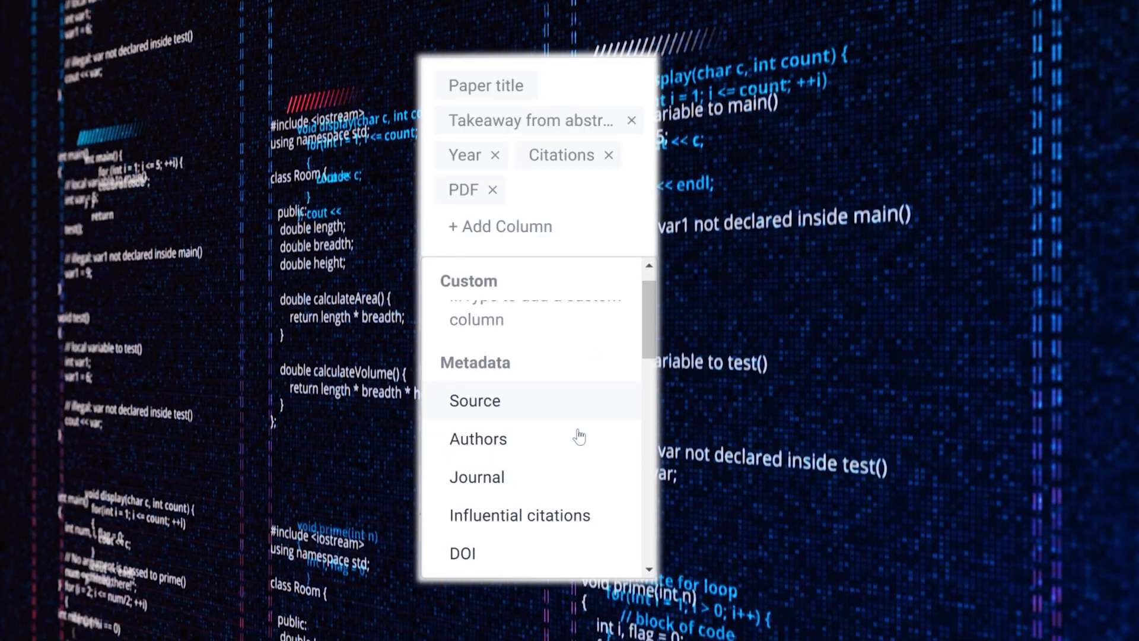
{"action": "scroll", "scroll_direction": "down", "scroll_amount": 3}
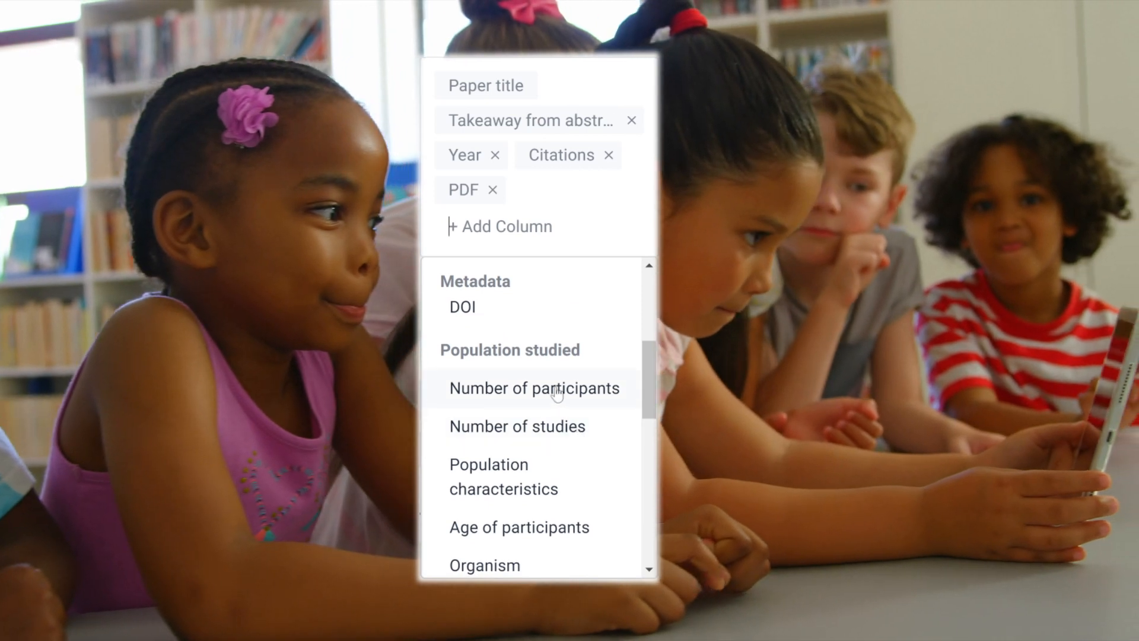
{"action": "scroll", "scroll_direction": "down", "scroll_amount": 3}
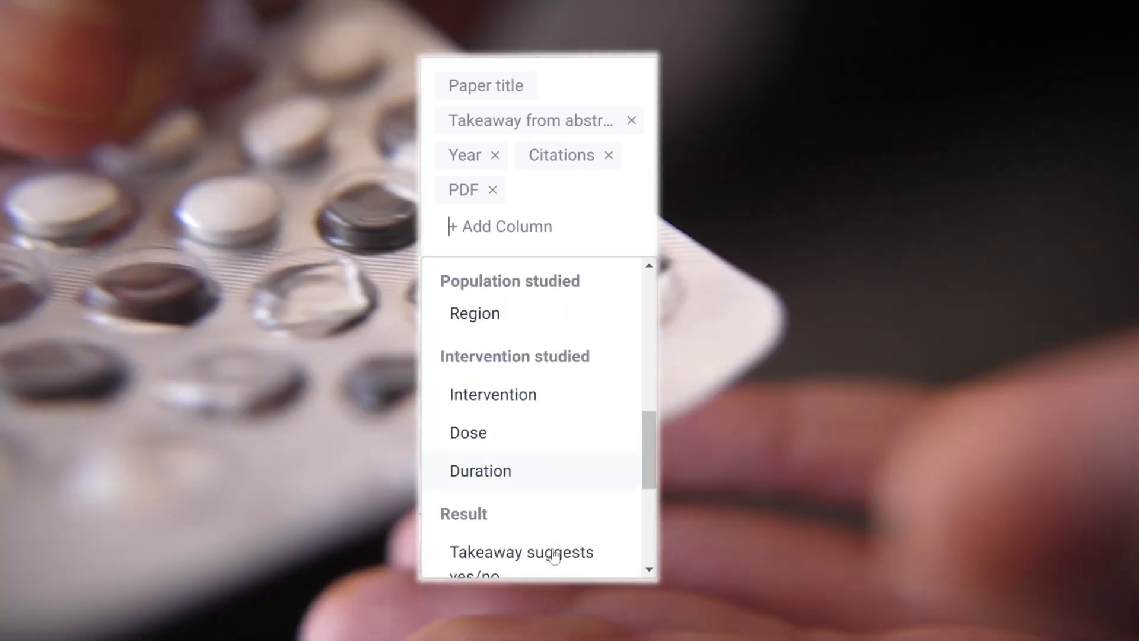
{"action": "scroll", "scroll_direction": "down", "scroll_amount": 3}
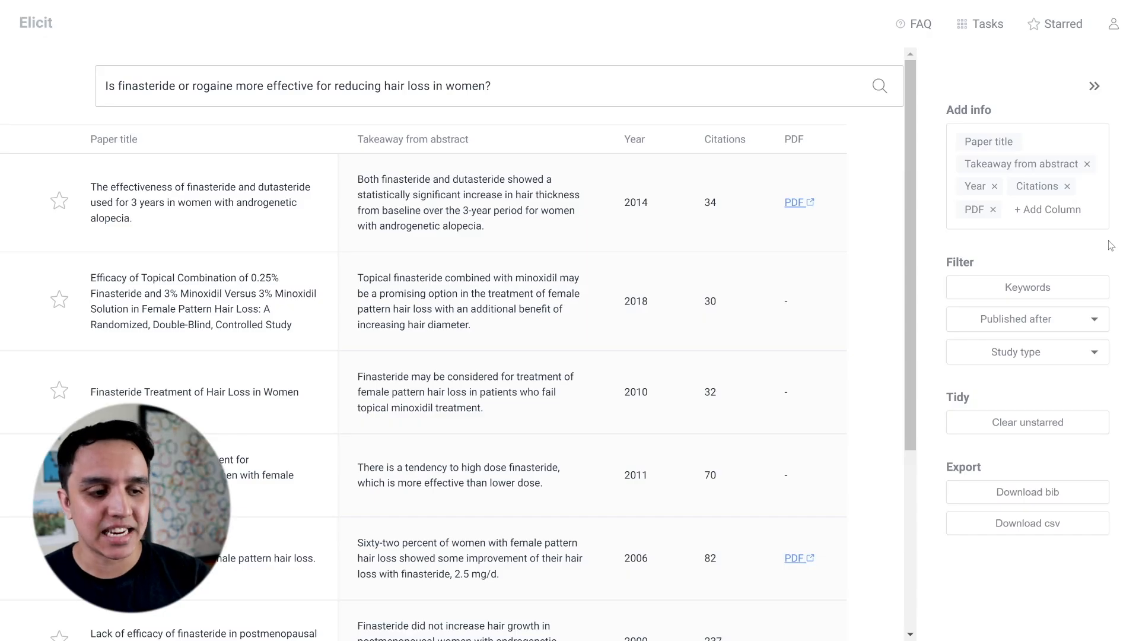
- Add the Study type and Detailed study design methodology columns to the results table
{"action": "left_click", "coordinate": [1046, 210]}
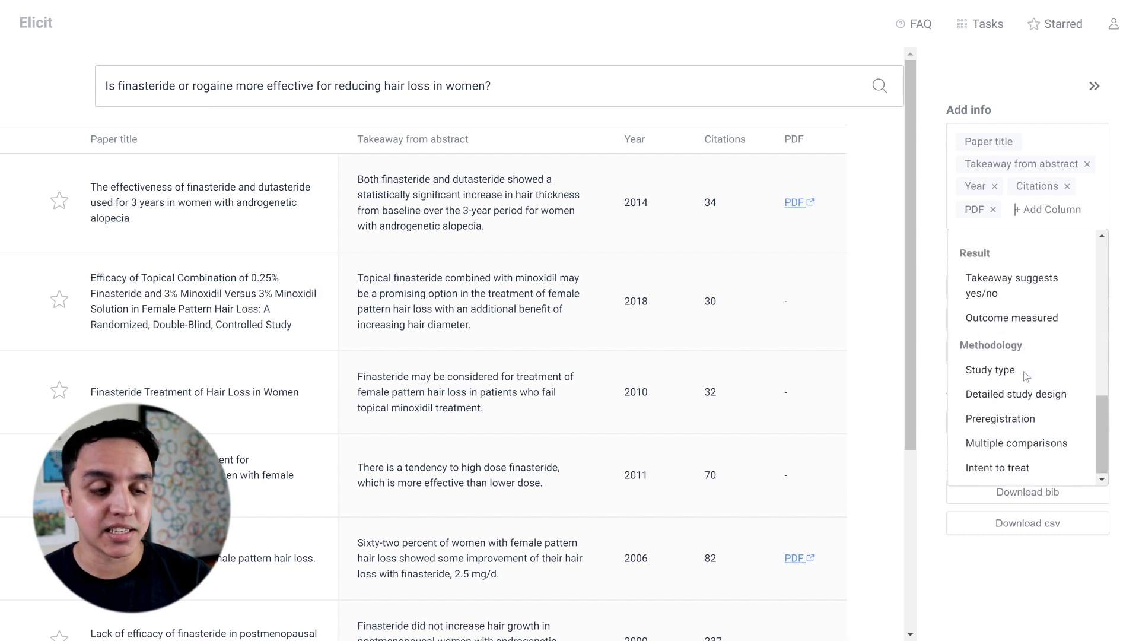
{"action": "left_click", "coordinate": [990, 369]}
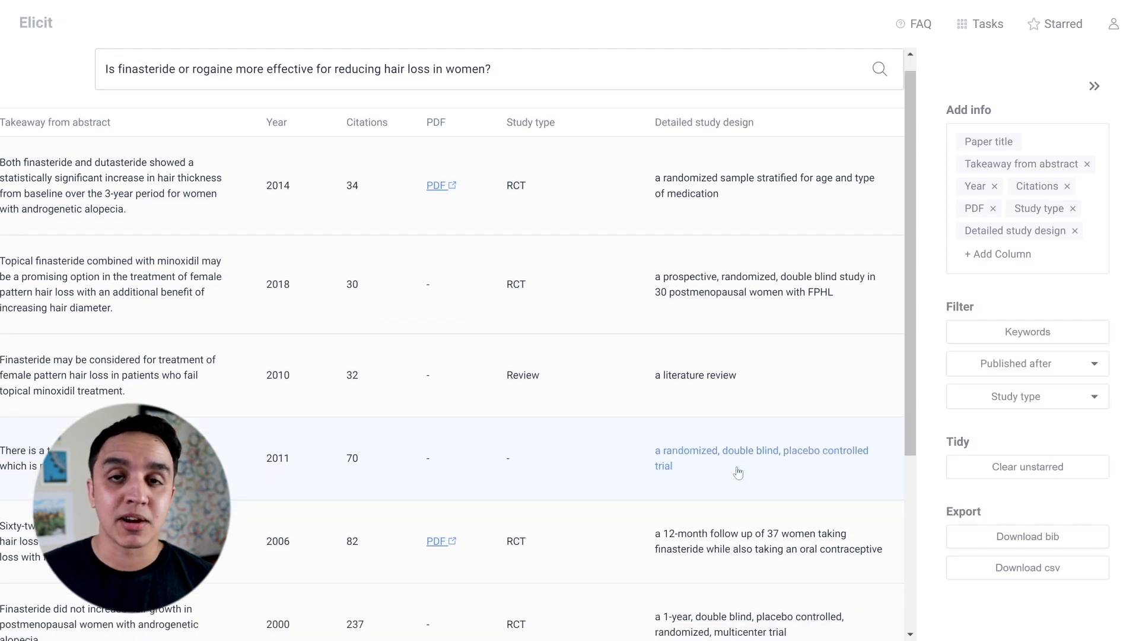
{"action": "scroll", "scroll_direction": "down", "scroll_amount": 3}
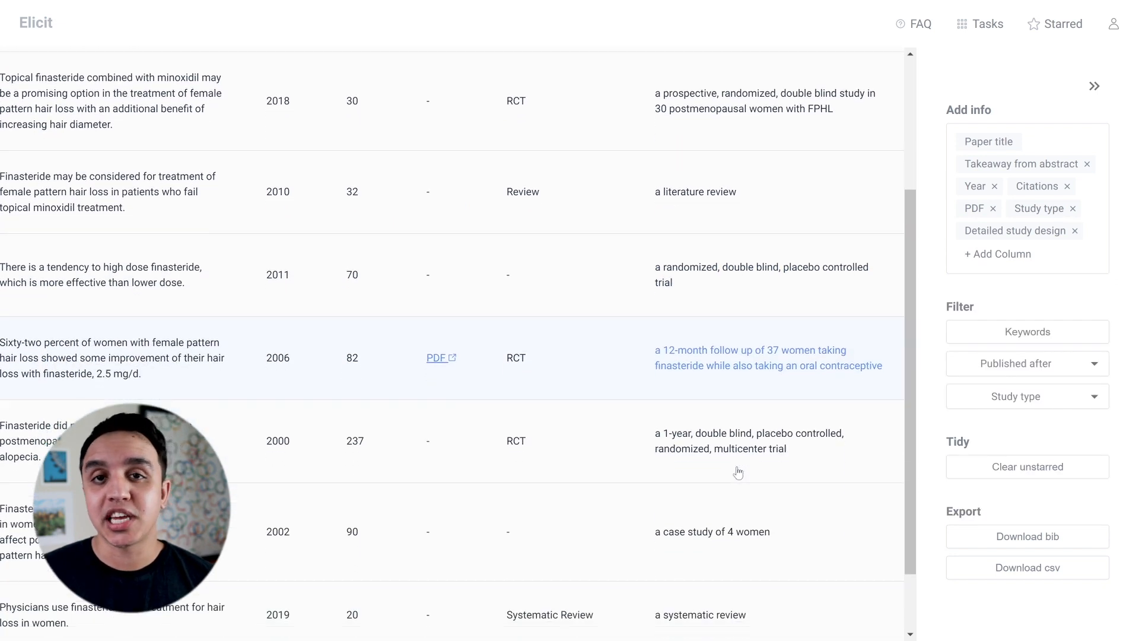
{"action": "scroll", "scroll_direction": "down", "scroll_amount": 3}
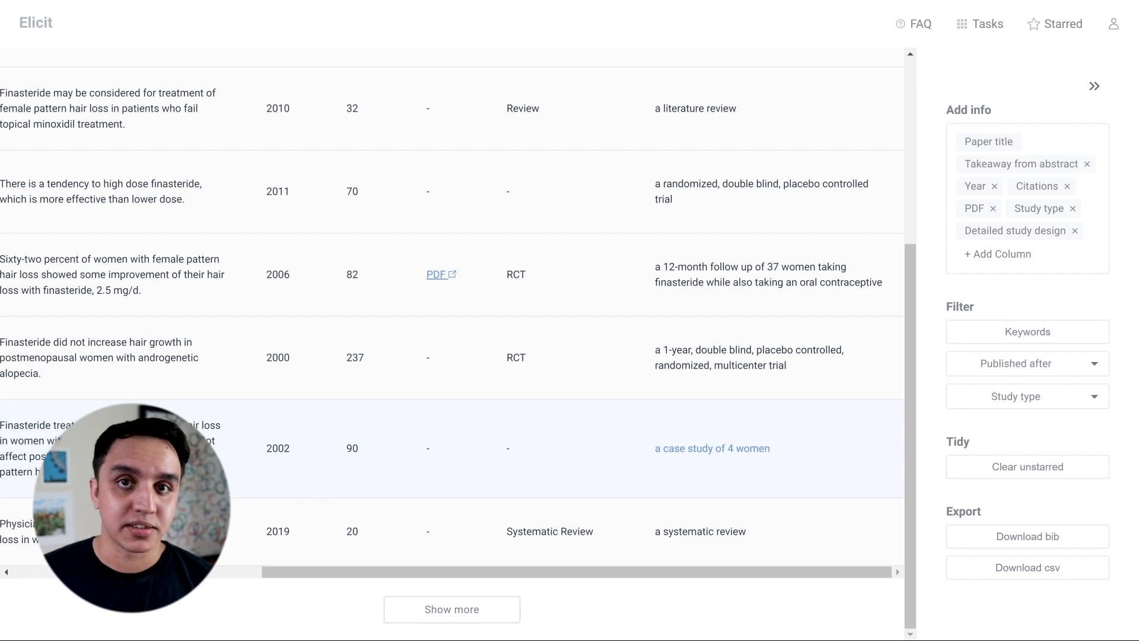
{"action": "left_click", "coordinate": [997, 254]}
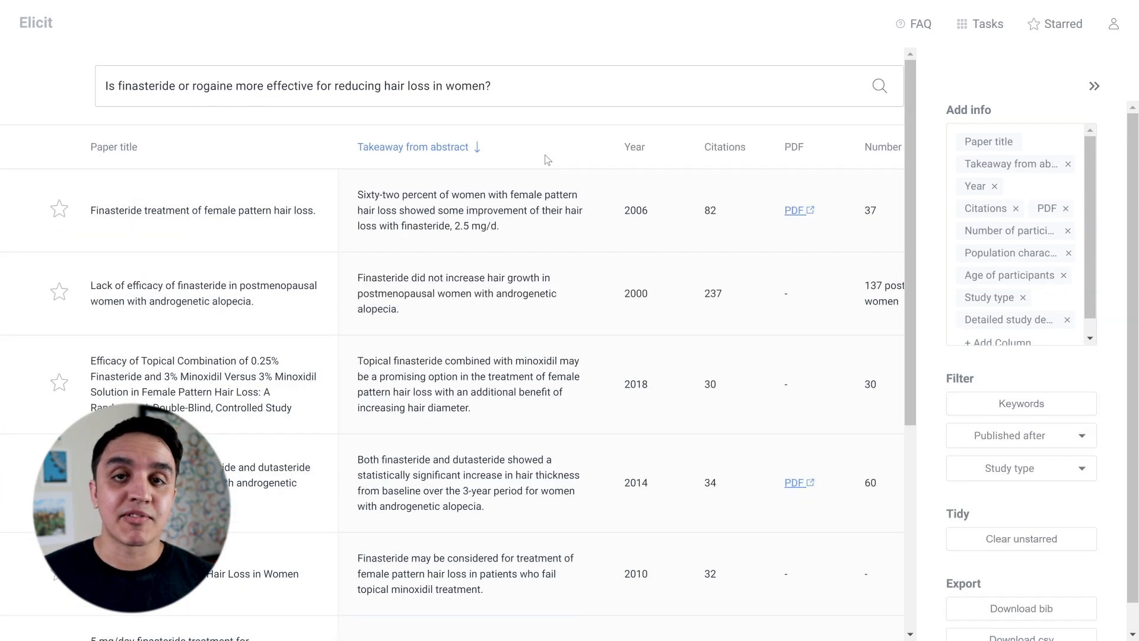
- Sort the table by number of participants, then by population characteristics
{"action": "scroll", "scroll_direction": "right", "scroll_amount": 3}
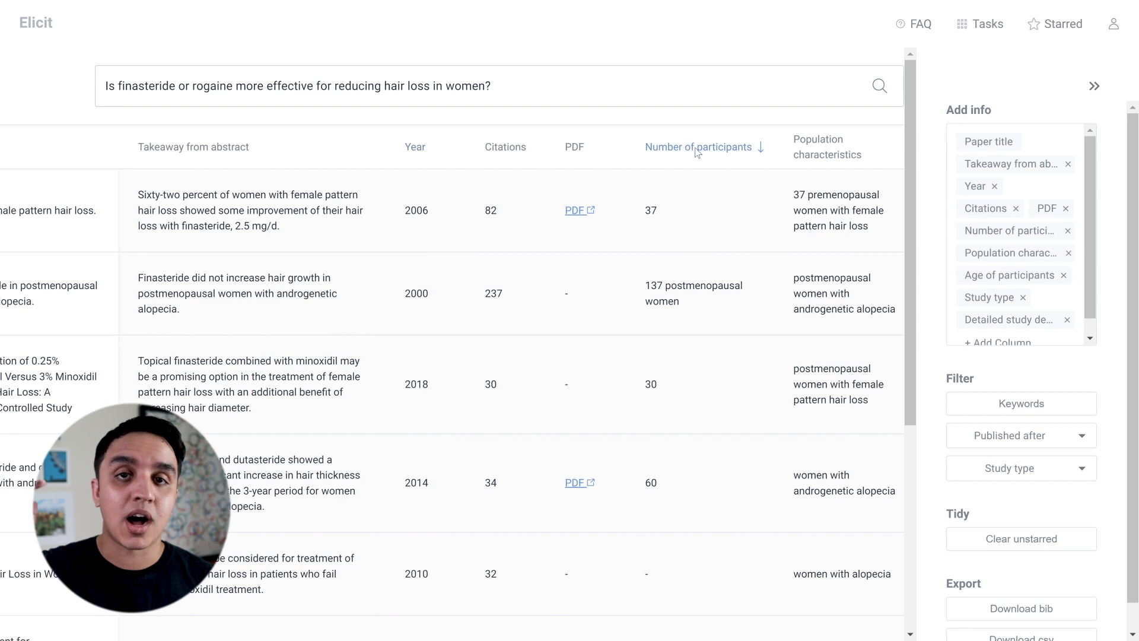
{"action": "left_click", "coordinate": [744, 146]}
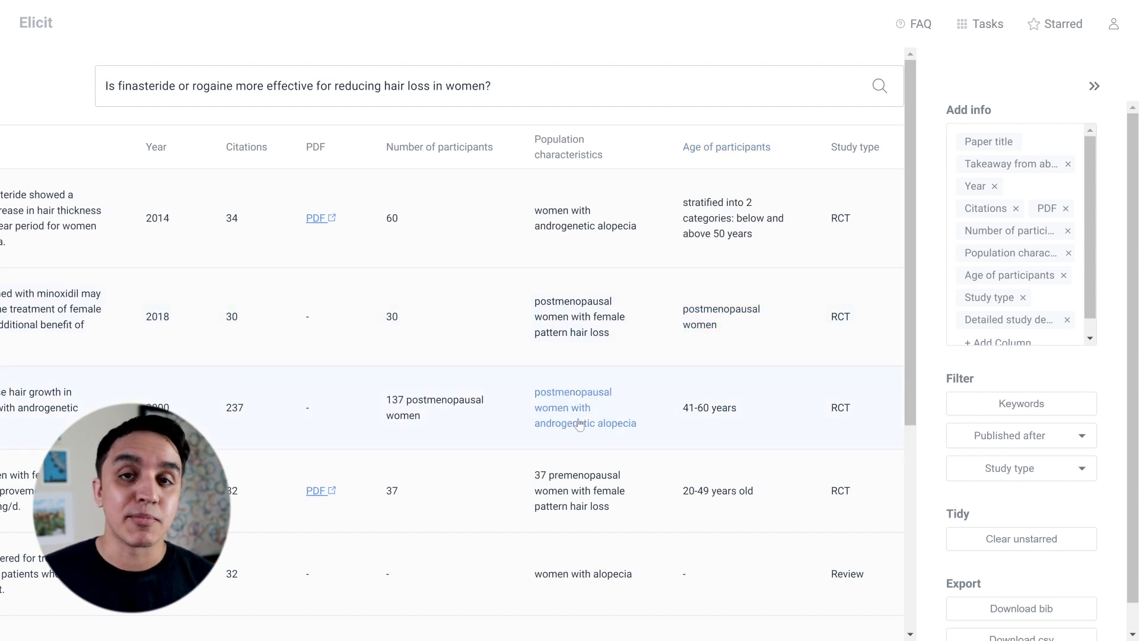
{"action": "left_click", "coordinate": [576, 147]}
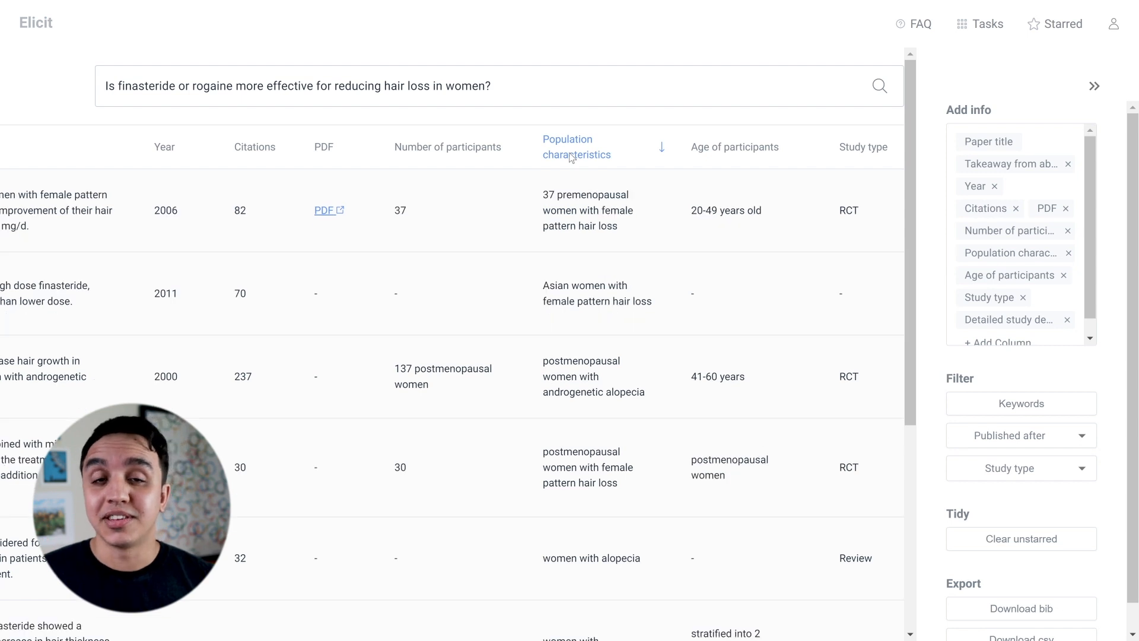
{"action": "mouse_move", "coordinate": [595, 376]}
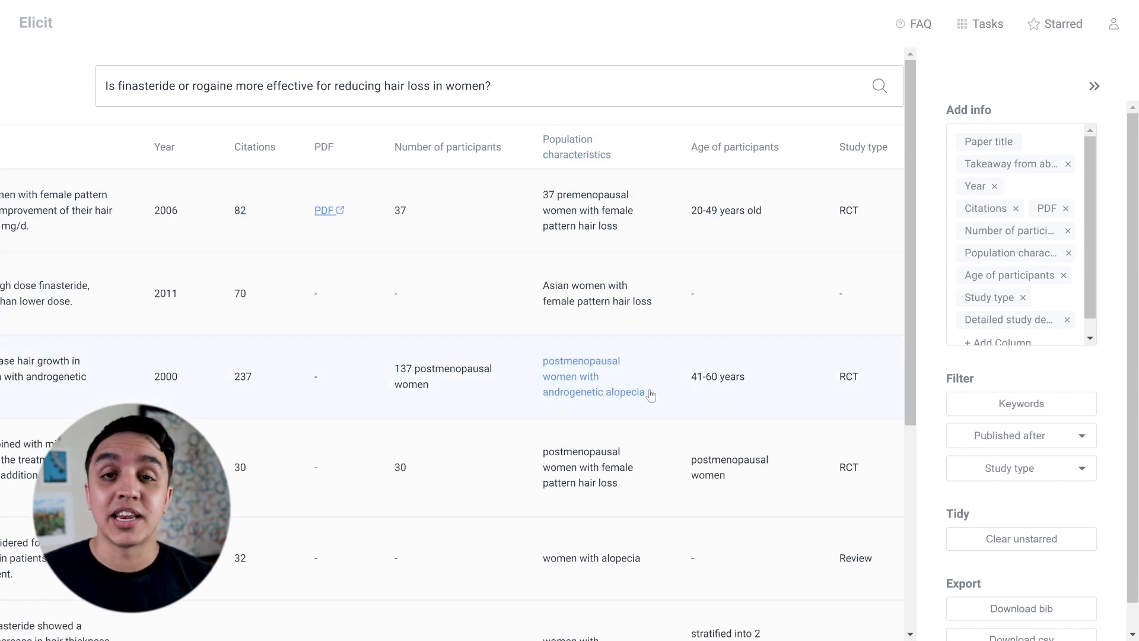
{"action": "scroll", "scroll_direction": "down", "scroll_amount": 3}
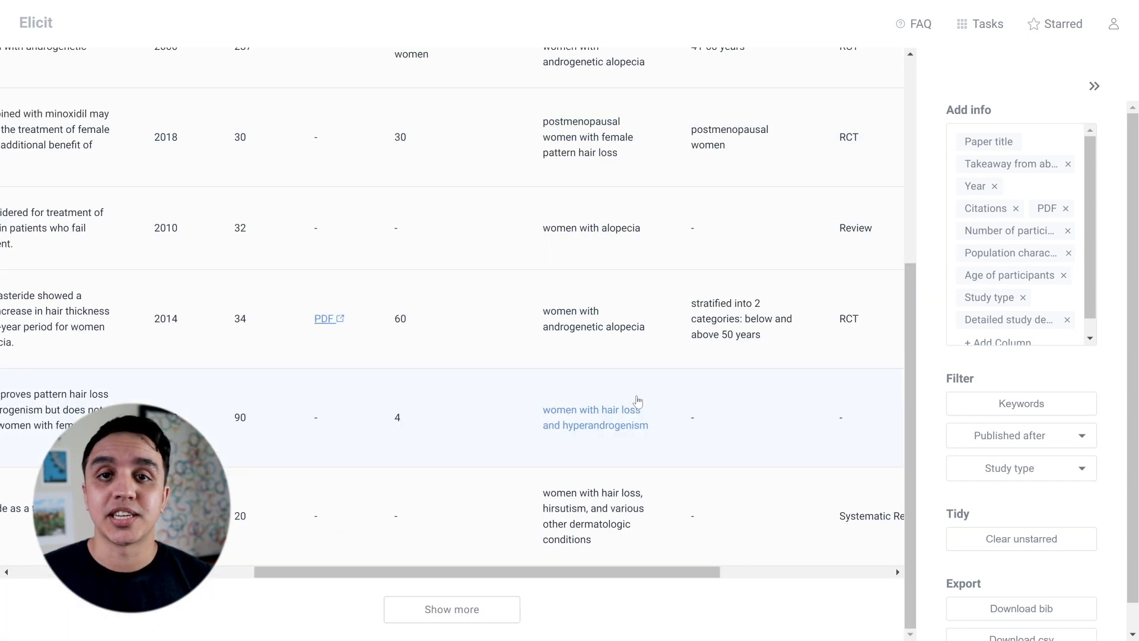
{"action": "mouse_move", "coordinate": [631, 433]}
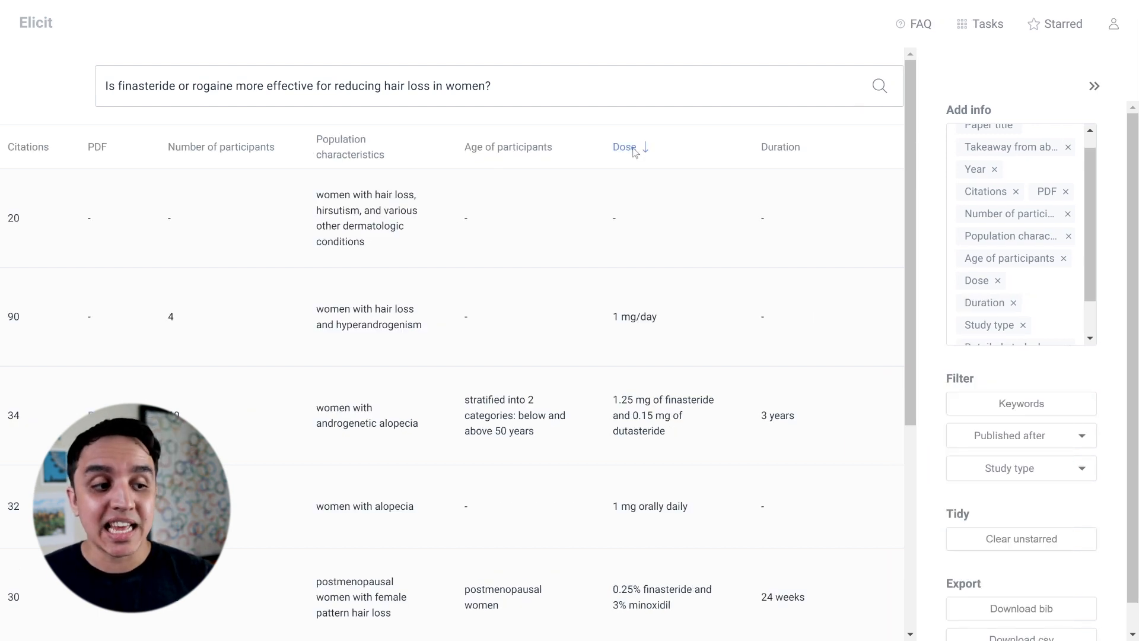
- Toggle the Dose column sort so papers run from lowest dose upward
{"action": "left_click", "coordinate": [624, 147]}
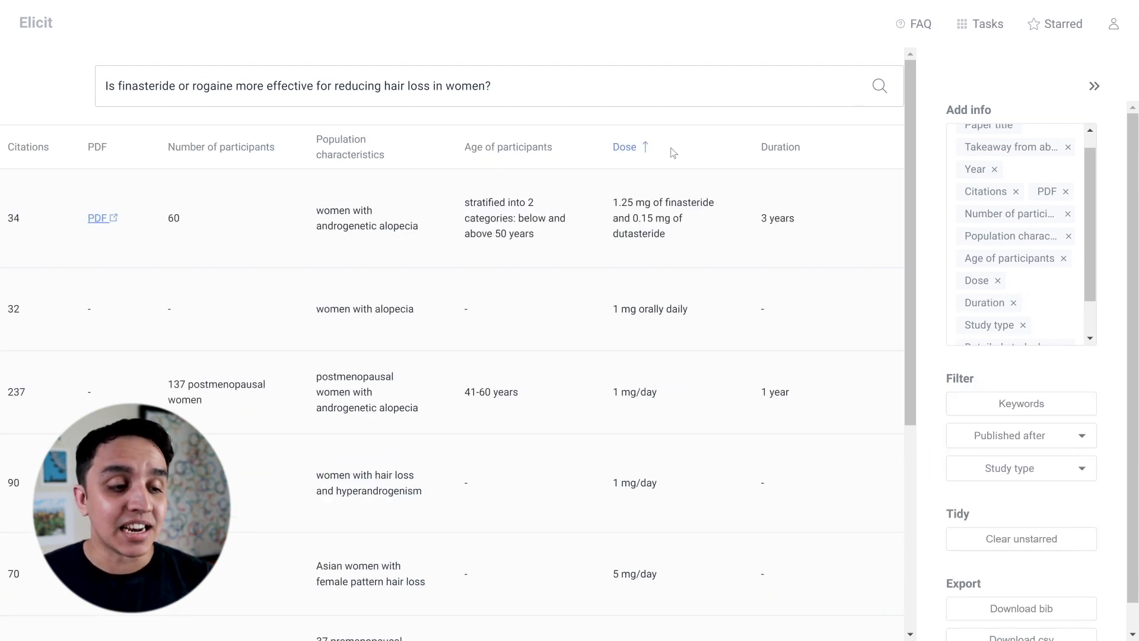
{"action": "left_click", "coordinate": [624, 146]}
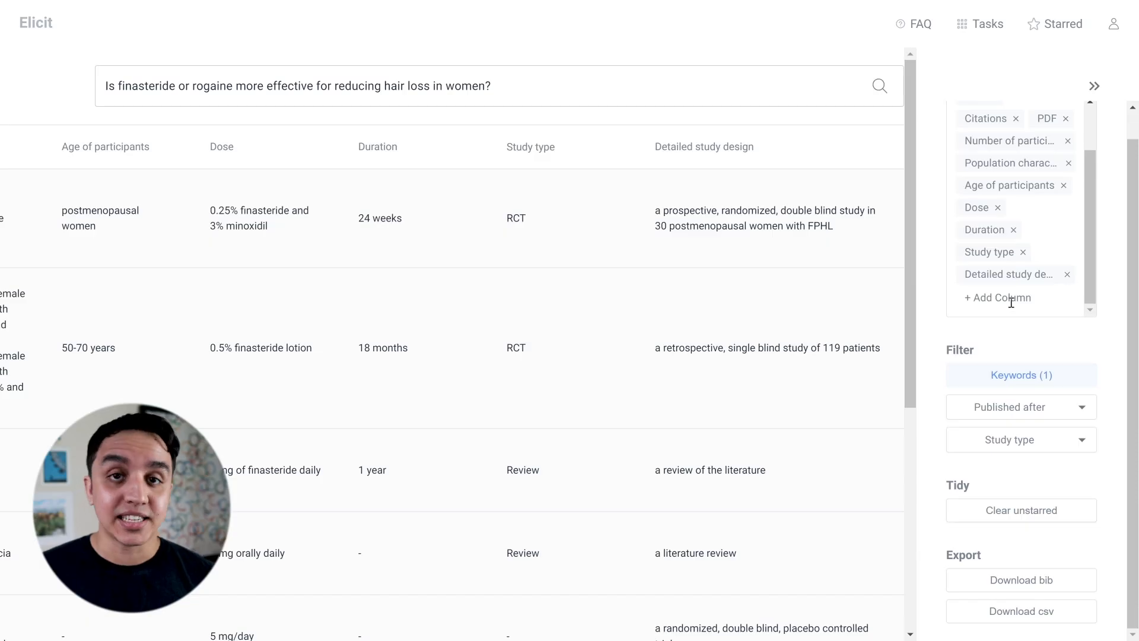
- Add custom columns 'tool for measuring hair loss' and 'improvement in hair loss'
{"action": "type", "text": "tool for m"}
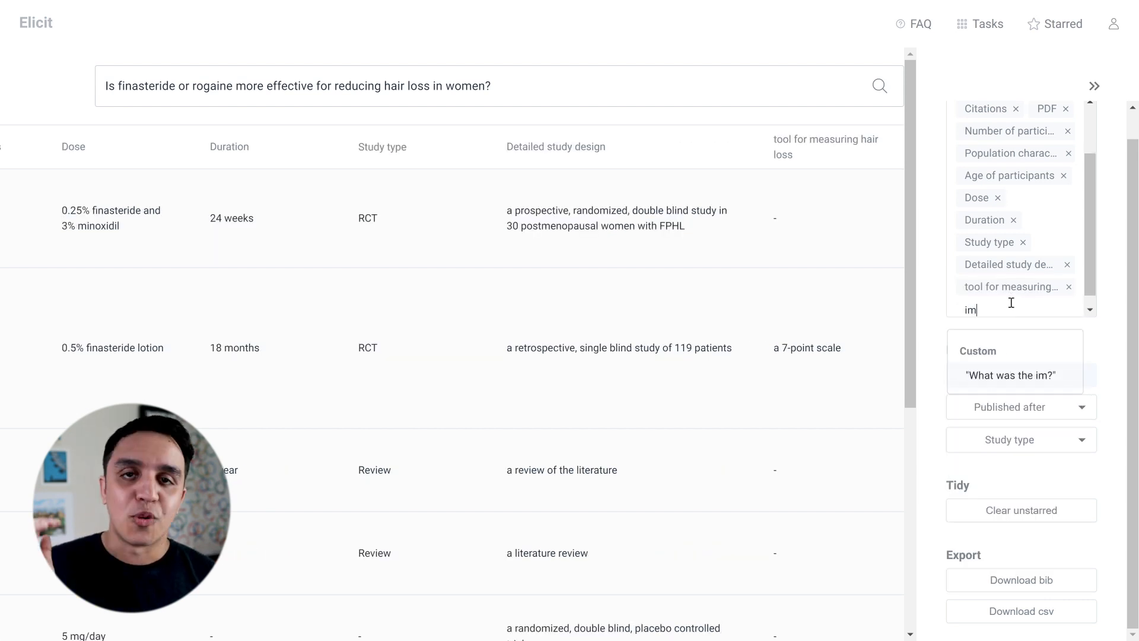
{"action": "type", "text": "provement in hair loss"}
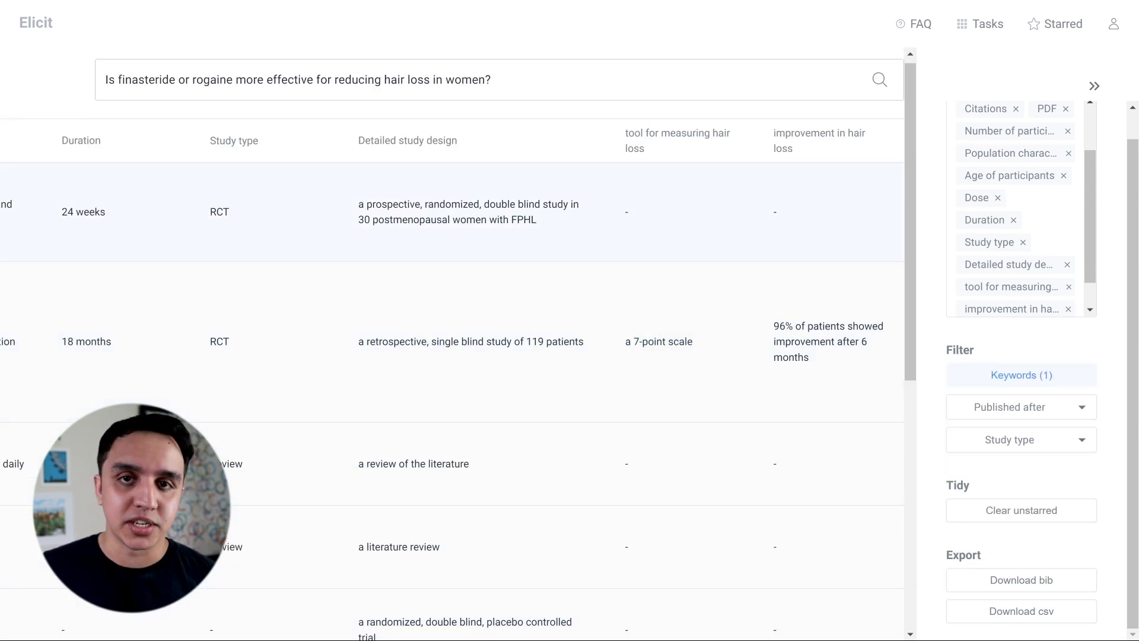
{"action": "left_click", "coordinate": [1002, 298]}
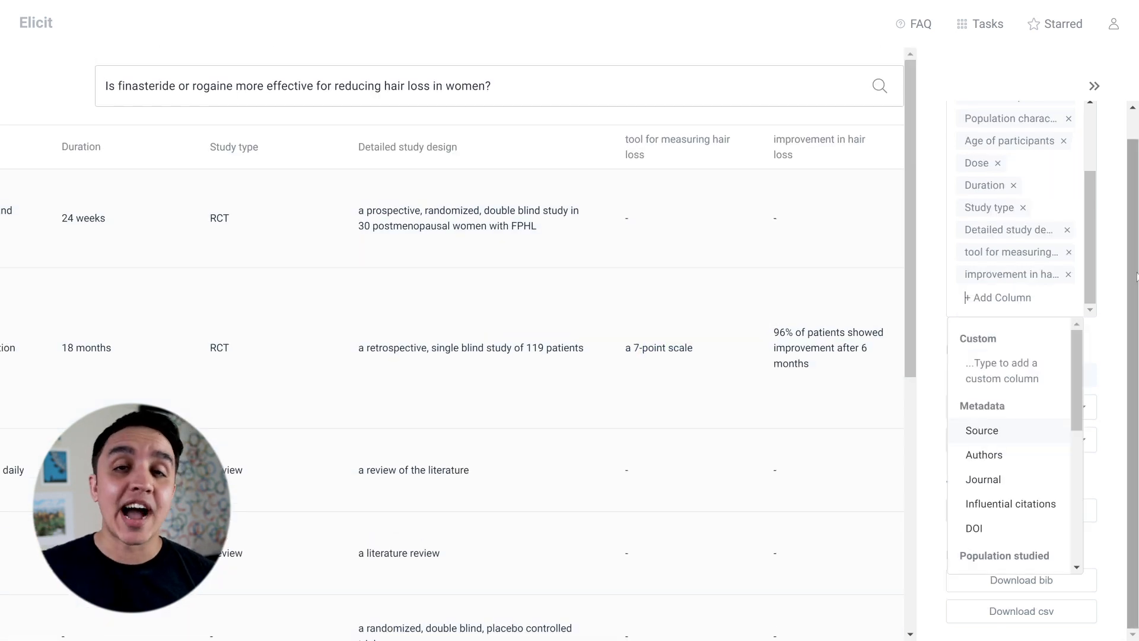
- Add a 'limitation of the study' custom column and scroll through its entries
{"action": "type", "text": "limitation"}
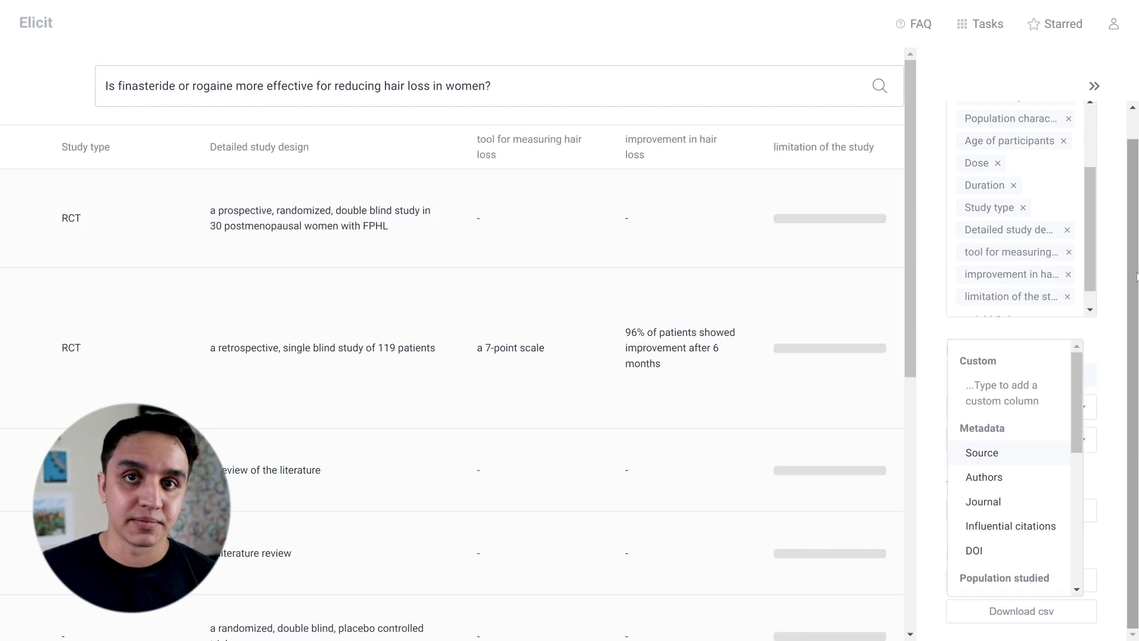
{"action": "scroll", "scroll_direction": "down", "scroll_amount": 3}
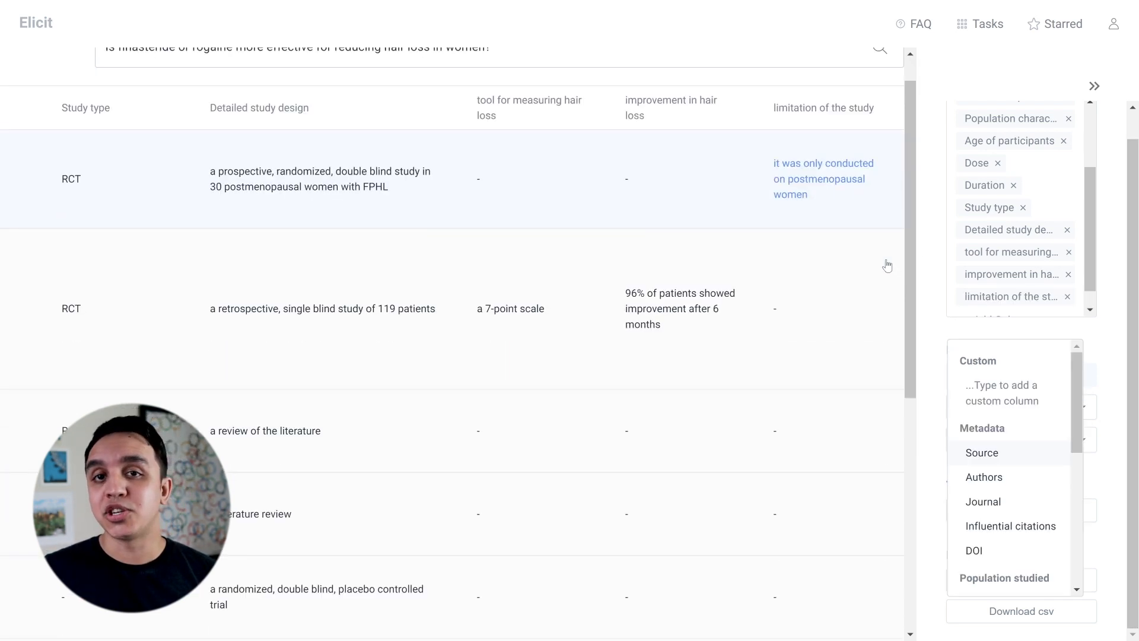